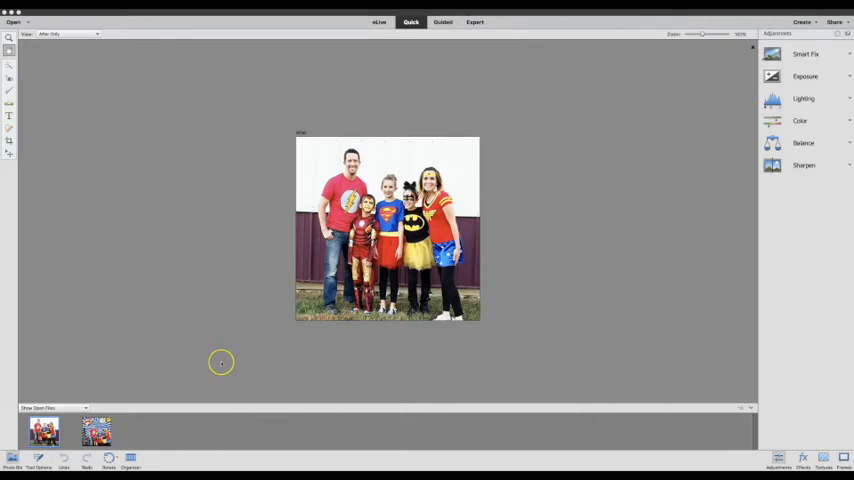
mouse_move(187, 377)
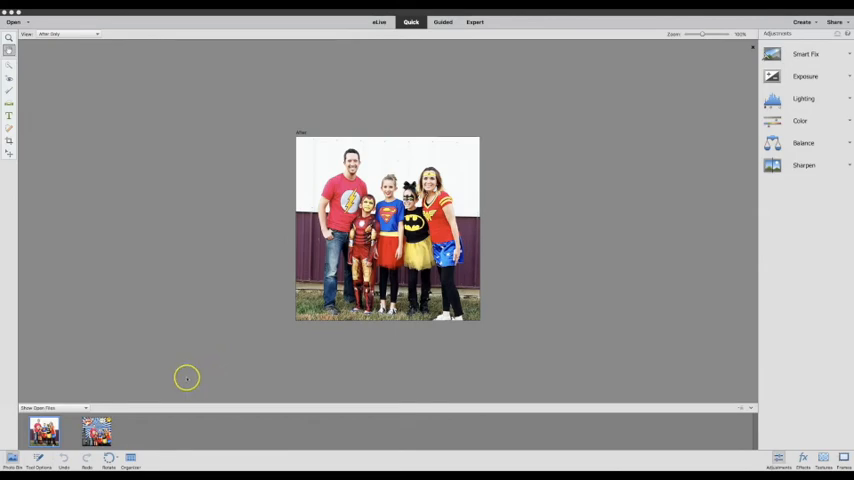
mouse_move(270, 195)
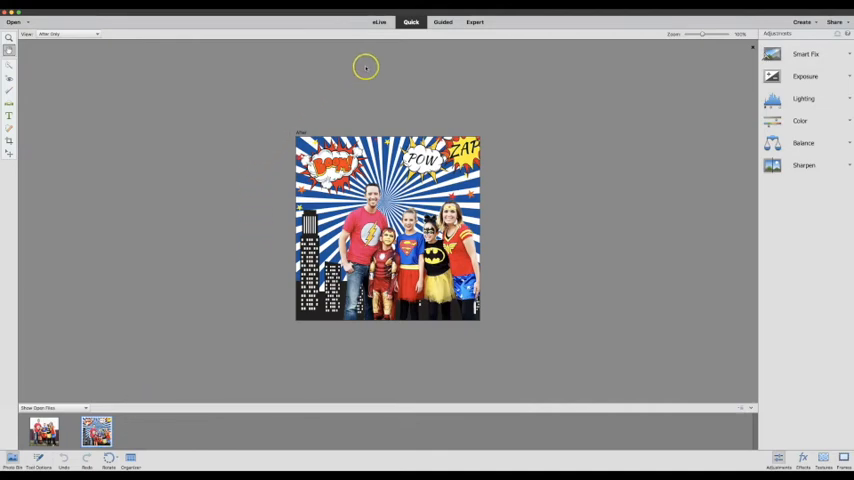
Step: Return to the family photo and switch to the Guided mode edits collection
click(43, 430)
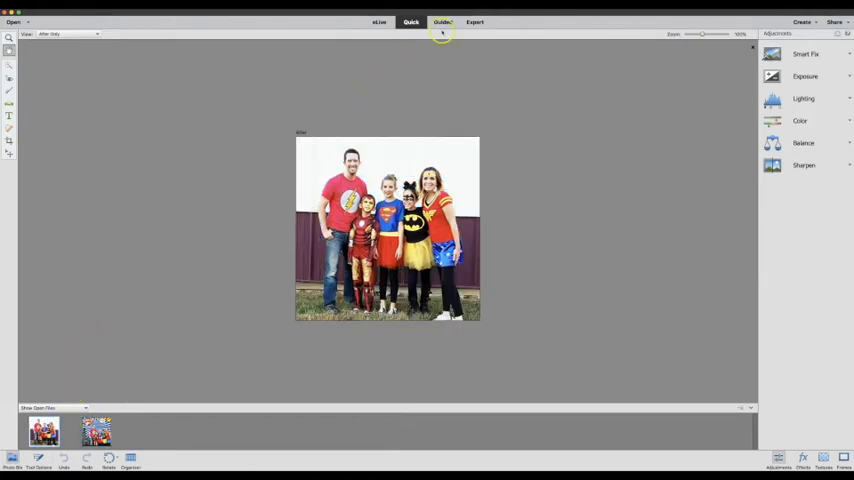
click(442, 22)
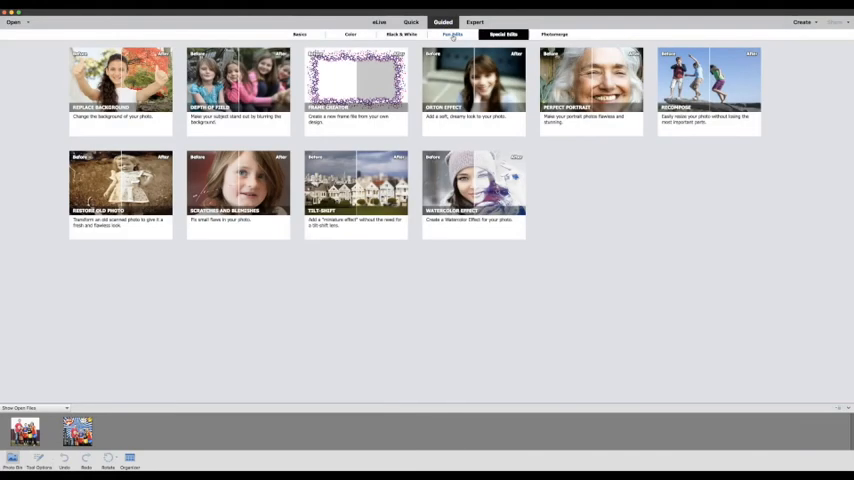
mouse_move(58, 62)
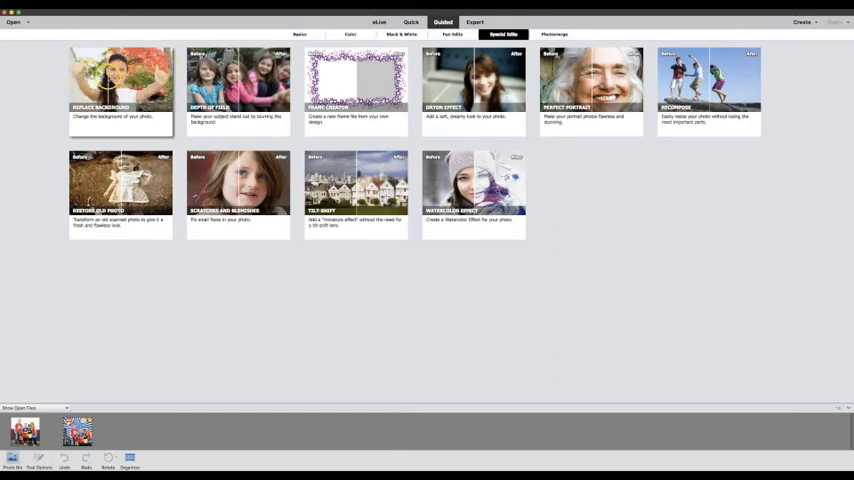
Step: Start the Replace Background guided edit on the family costume photo
click(119, 80)
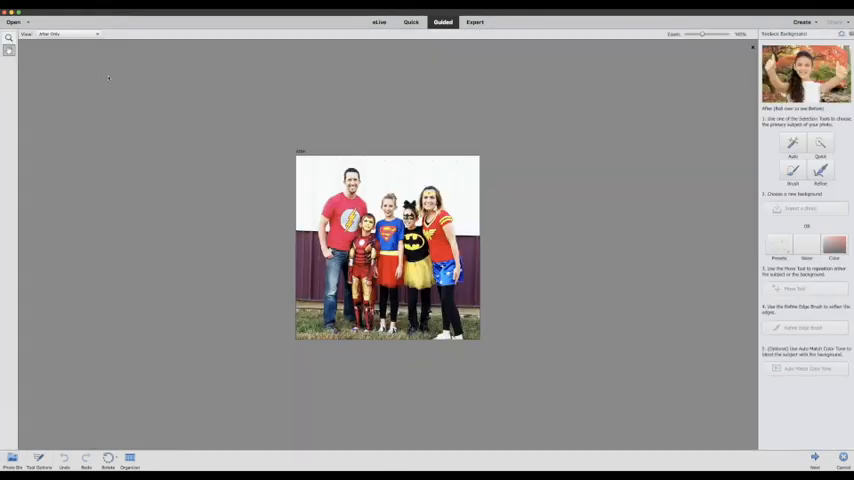
mouse_move(527, 160)
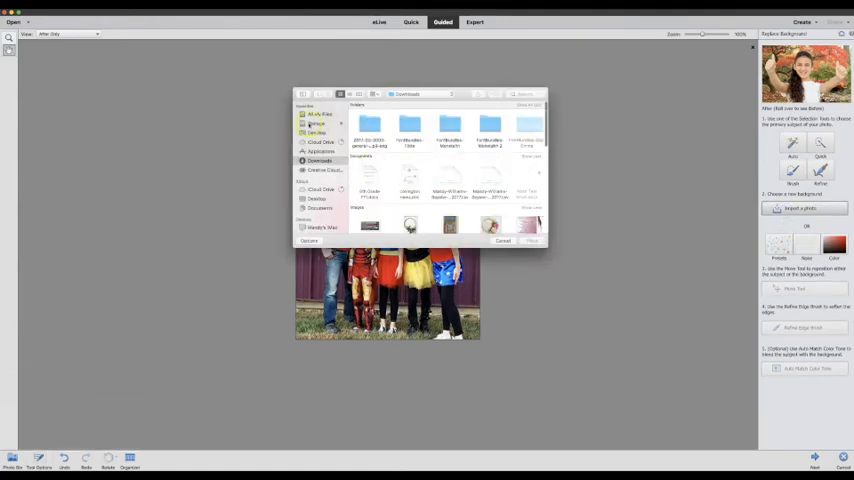
Step: Import the comic POW/ZAP superhero backdrop JPG from All My Files
click(320, 114)
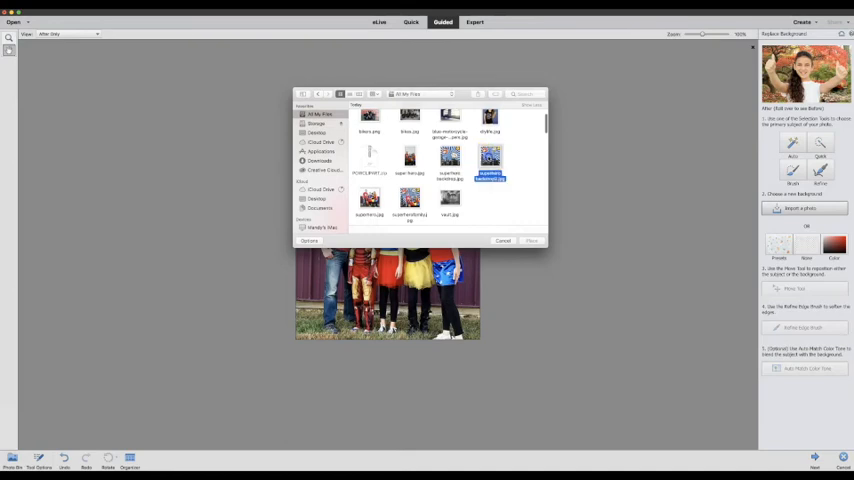
click(532, 240)
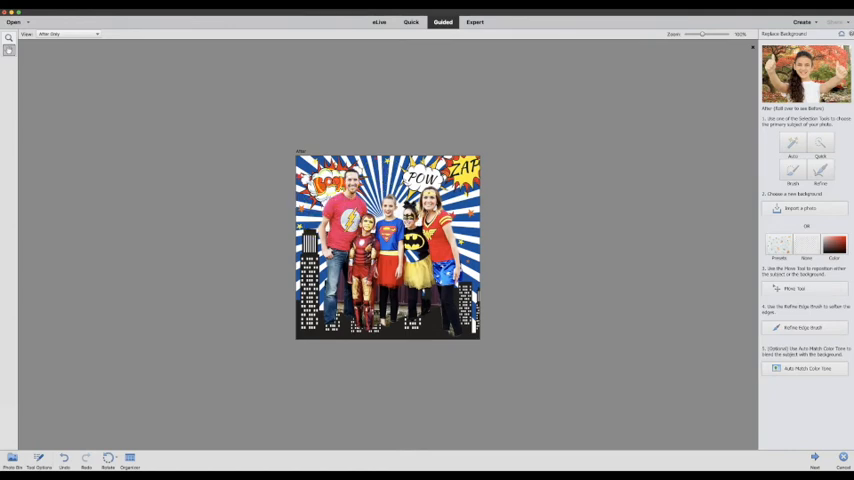
Step: Use the Move Tool to shift the family lower on the comic backdrop
click(805, 288)
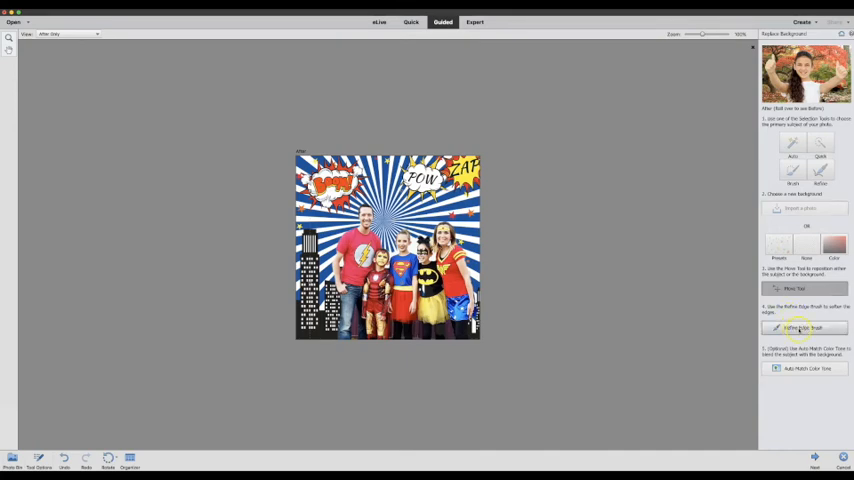
Step: Refine the family's outline with the Refine Edge Brush in Subtract mode
click(806, 328)
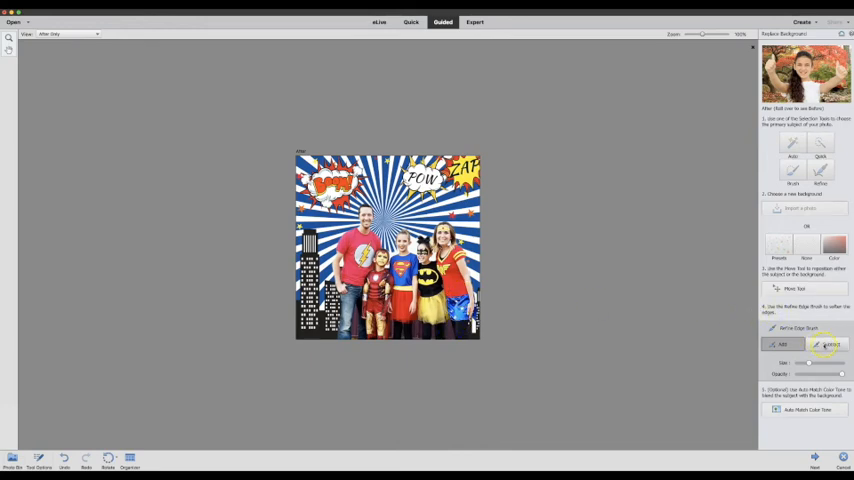
click(827, 344)
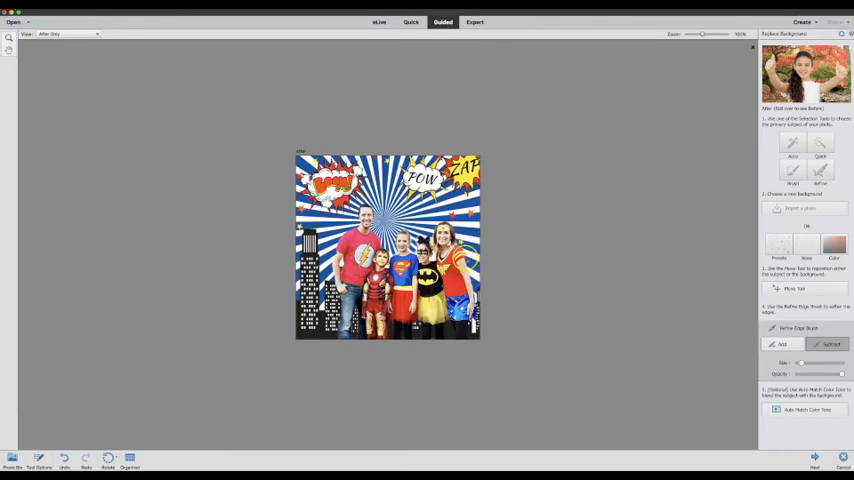
mouse_move(705, 331)
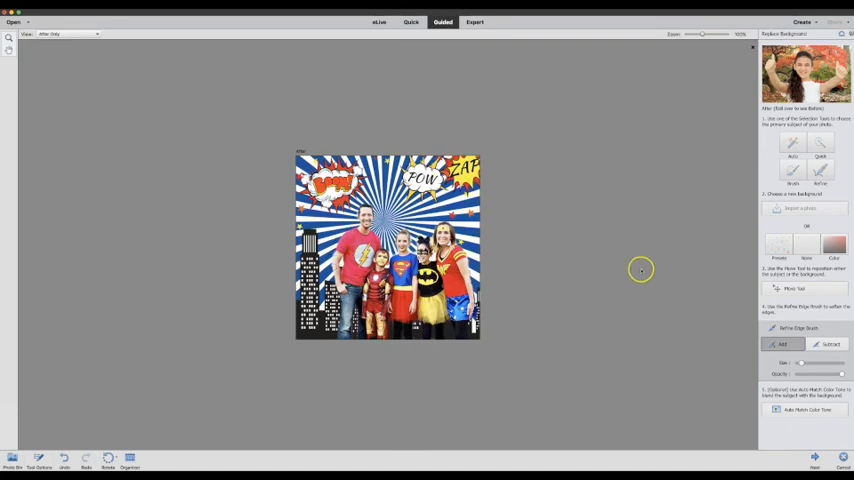
mouse_move(570, 278)
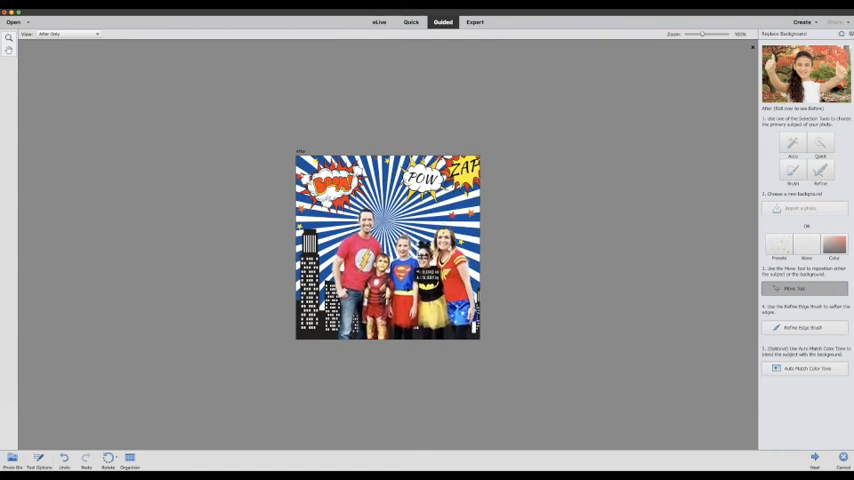
mouse_move(596, 306)
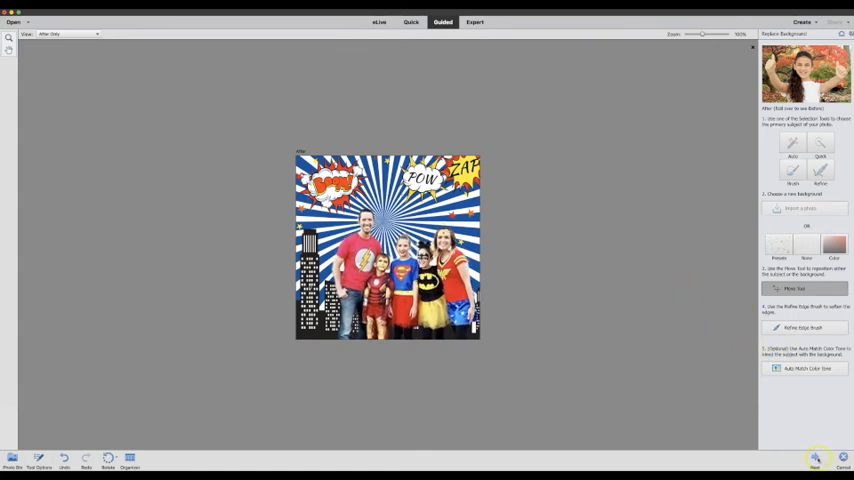
Step: Complete the Replace Background edit to reach the save and share options
click(818, 457)
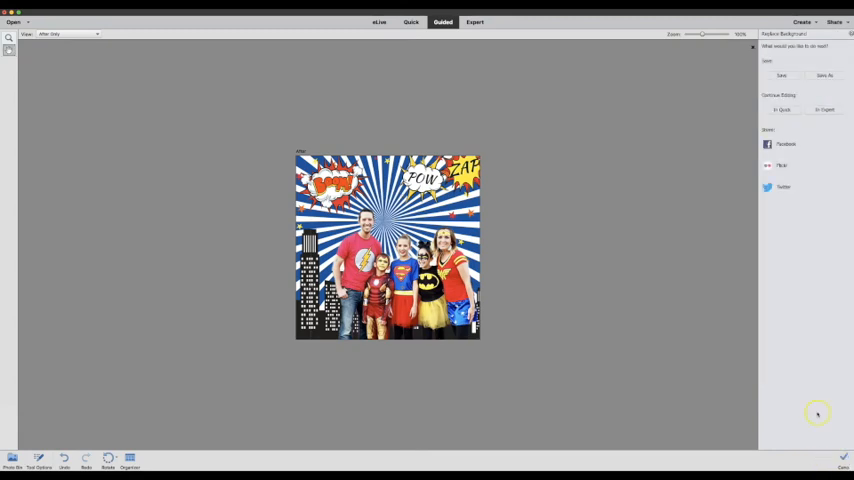
mouse_move(781, 75)
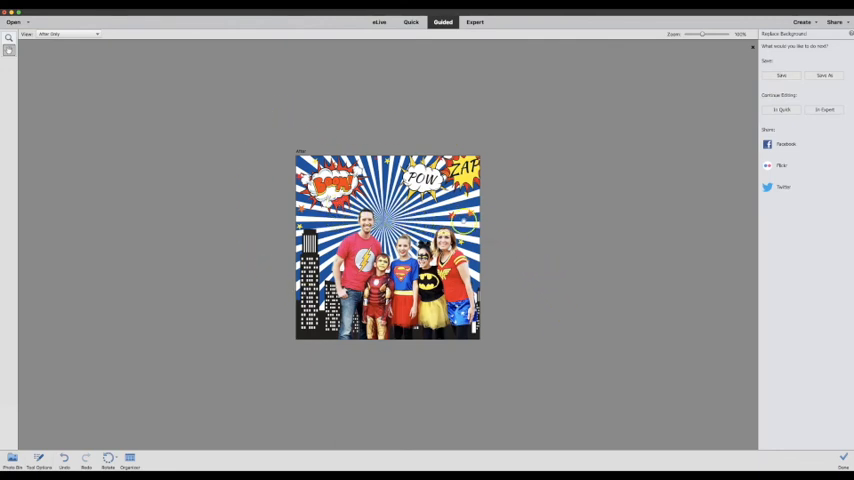
click(411, 22)
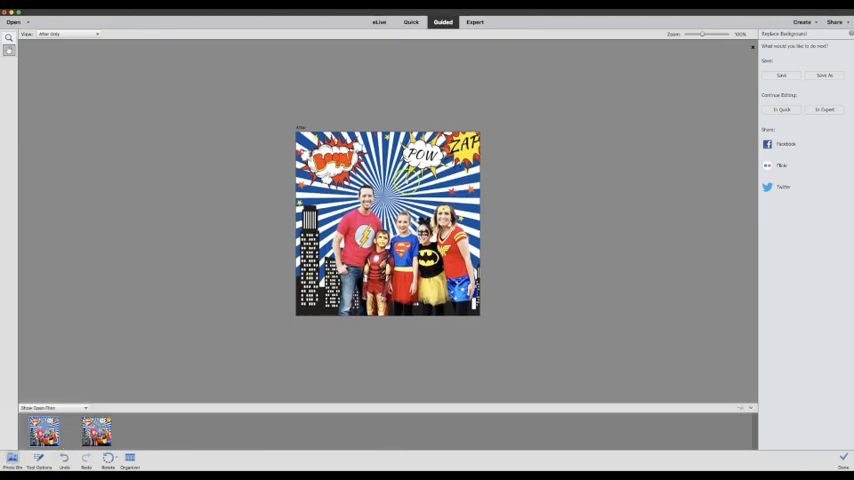
mouse_move(576, 264)
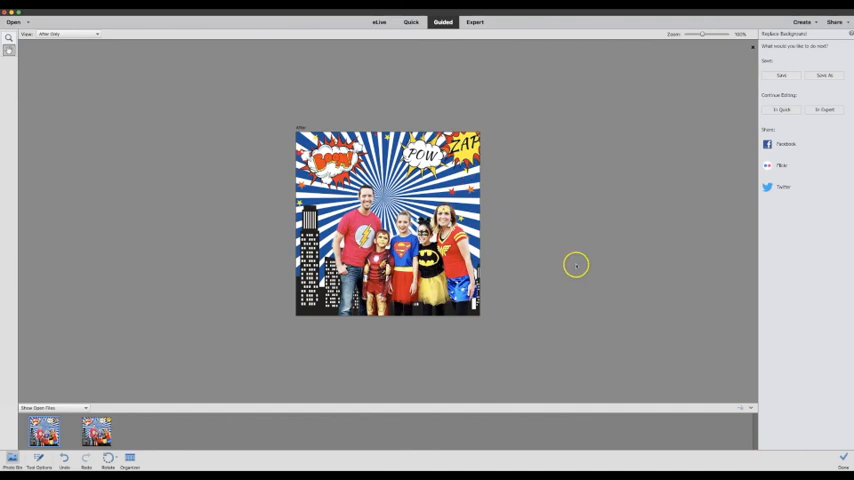
mouse_move(578, 267)
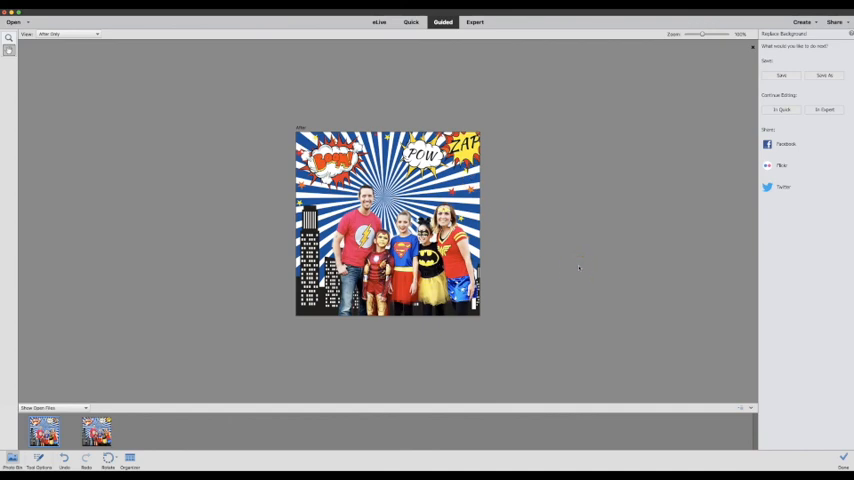